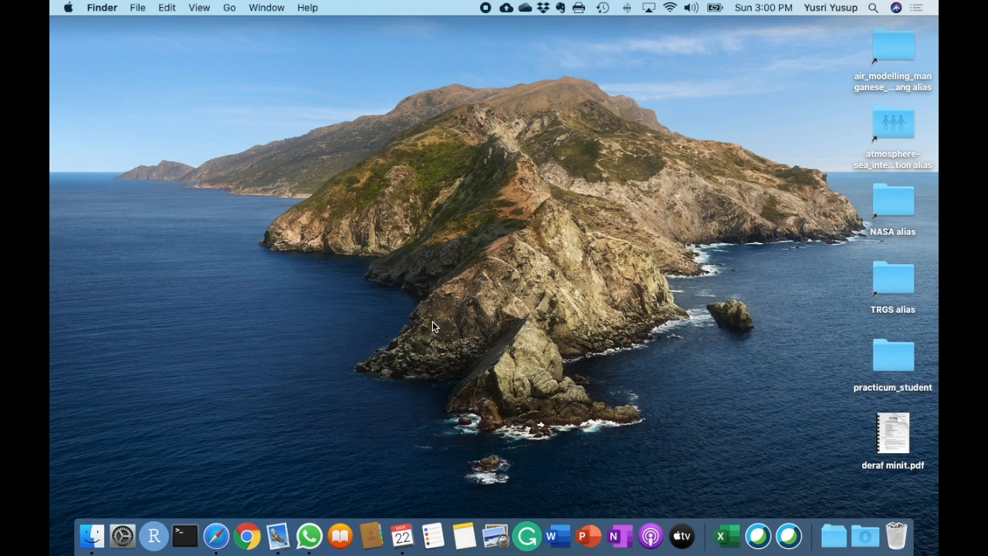
mouse_move(73, 19)
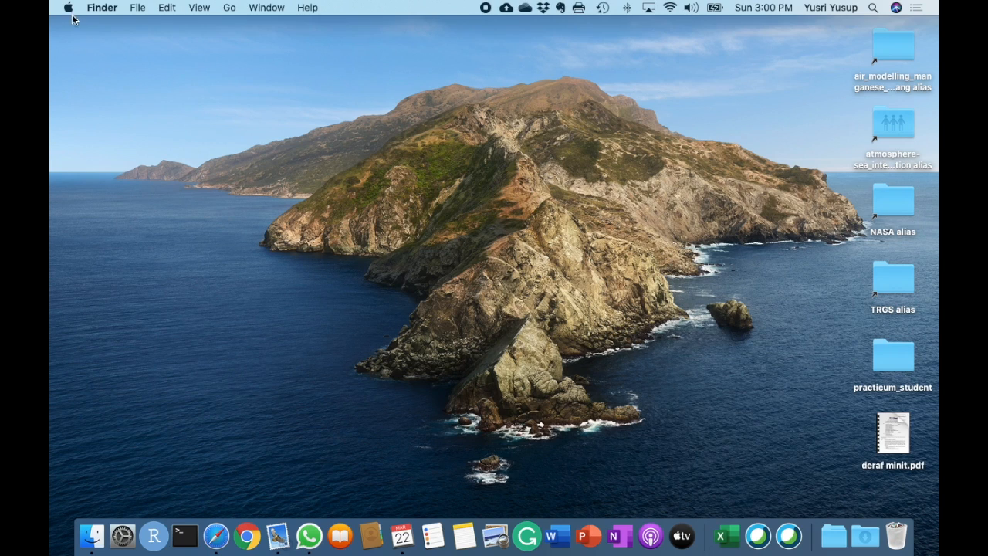
mouse_move(436, 240)
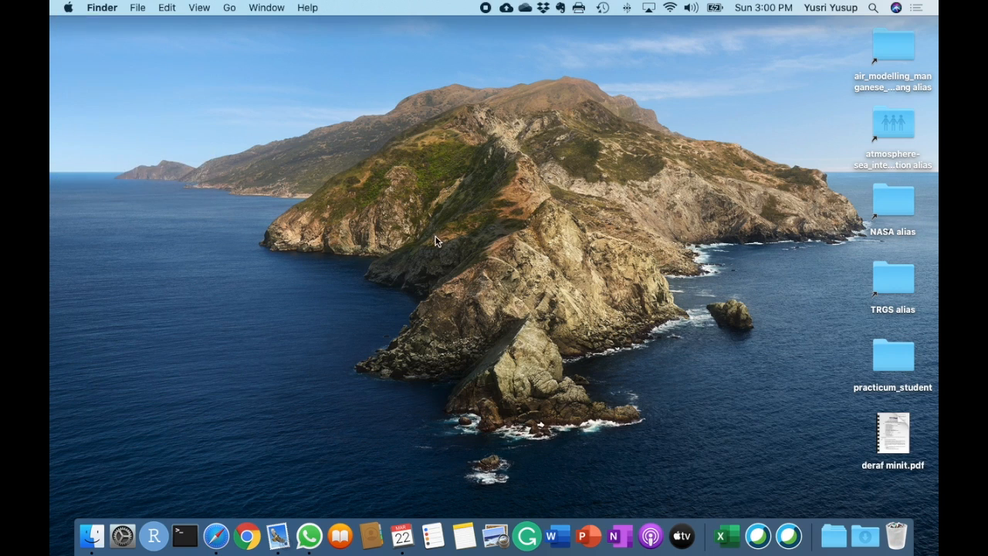
Check the macOS version, then search Google in Safari for downloading R for Mac
left_click(68, 7)
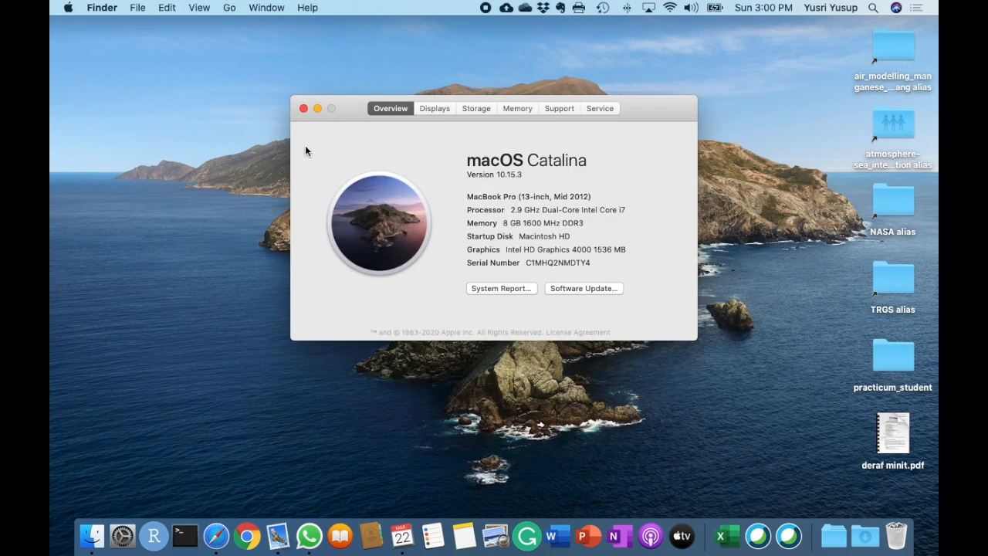
left_click(303, 108)
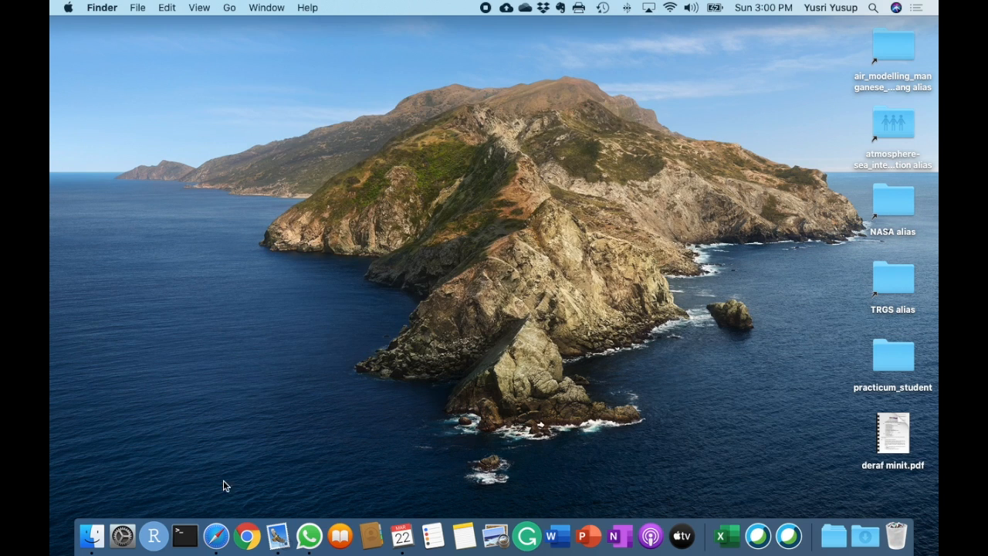
left_click(217, 535)
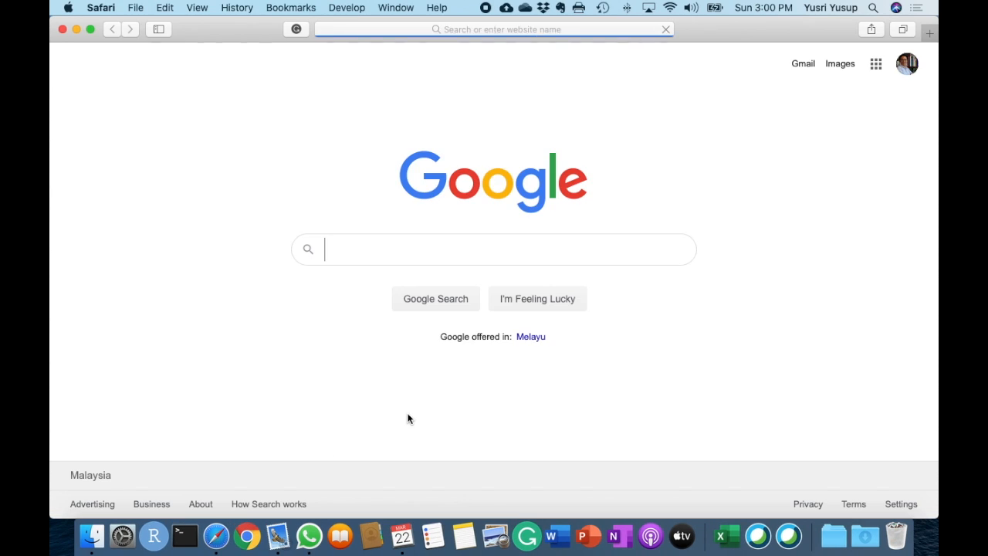
type("download r for")
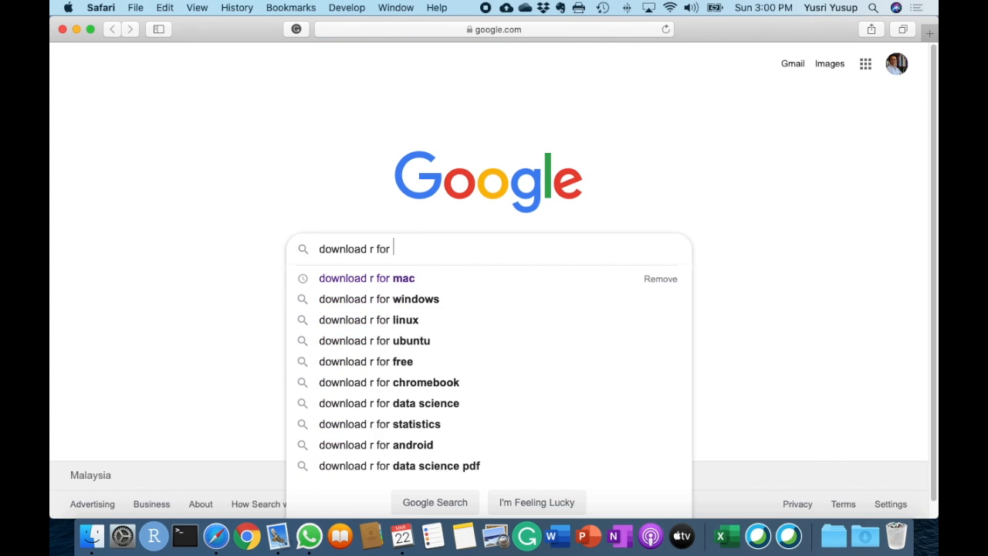
left_click(366, 277)
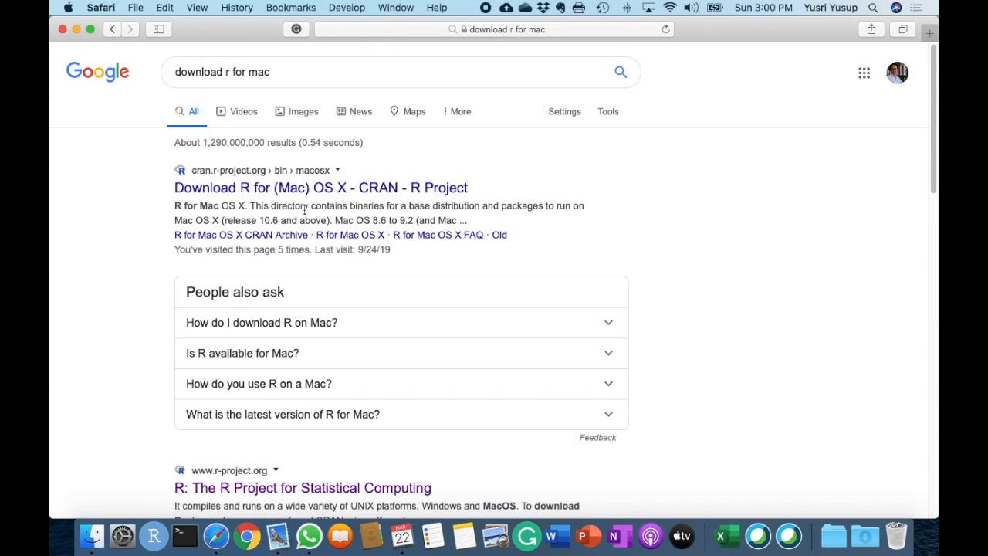
mouse_move(225, 187)
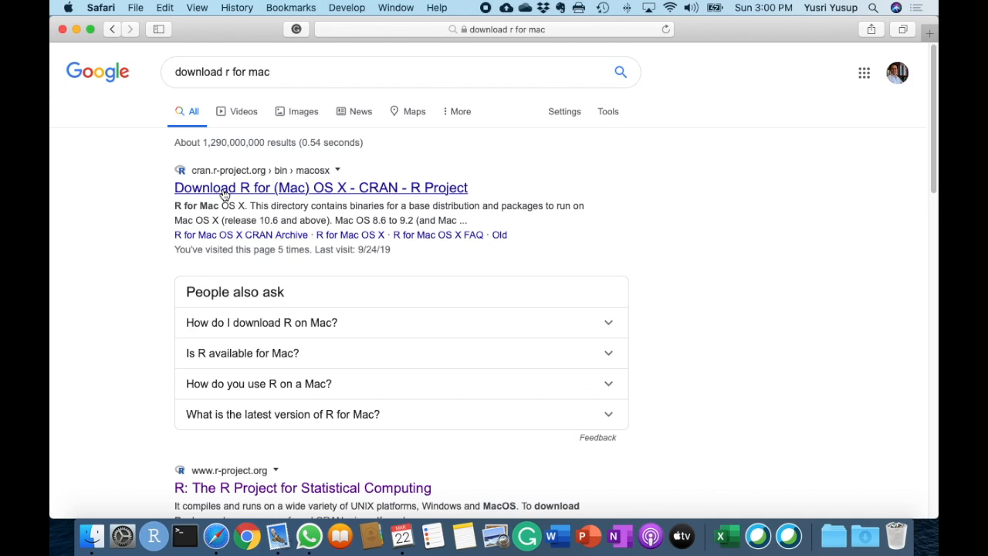
Download the Catalina-notarized R-3.6.3.pkg from the CRAN R for Mac OS X page
left_click(320, 188)
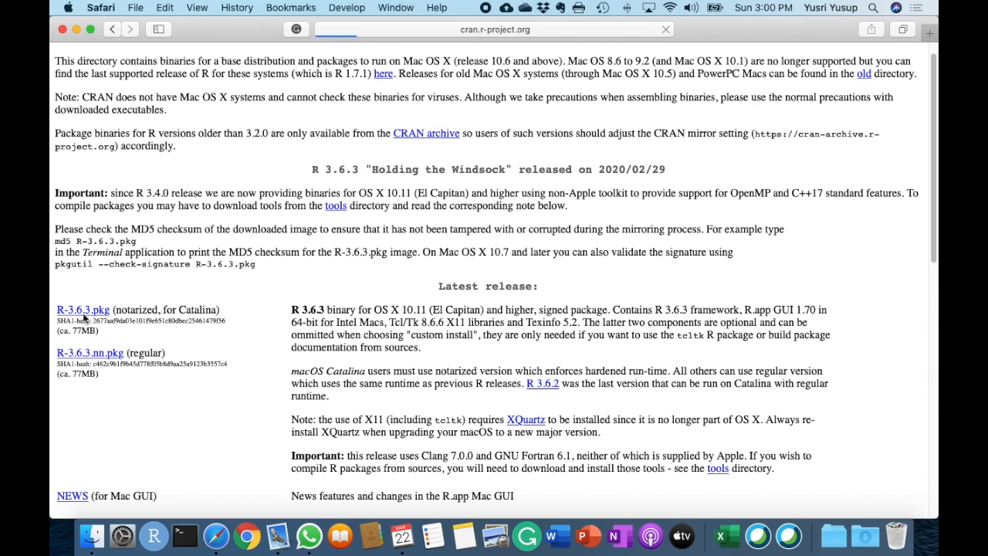
left_click(82, 309)
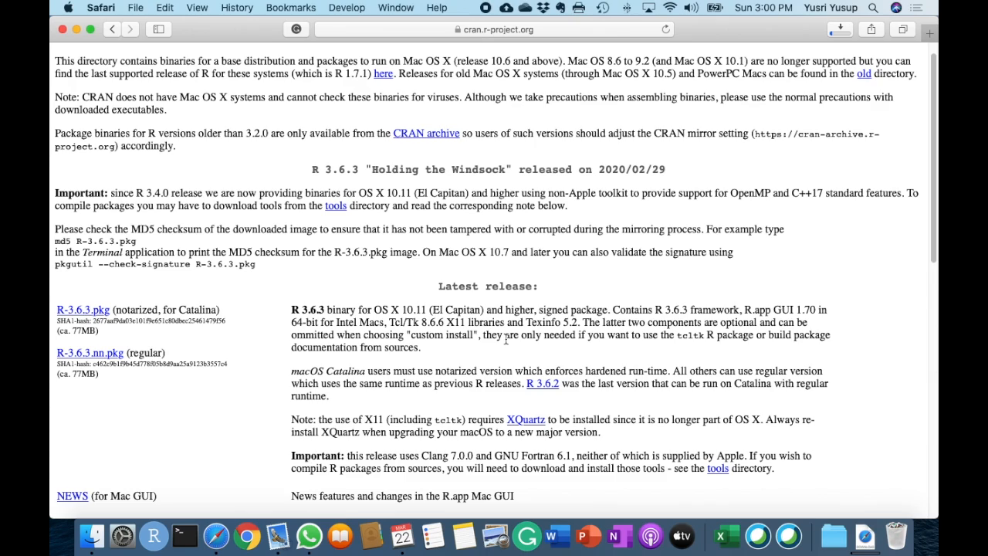
mouse_move(861, 132)
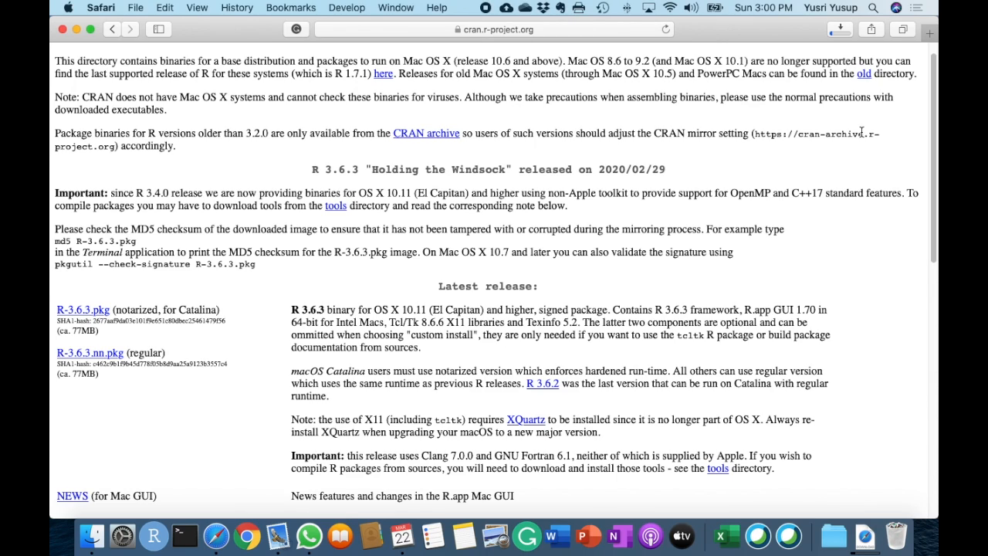
mouse_move(918, 58)
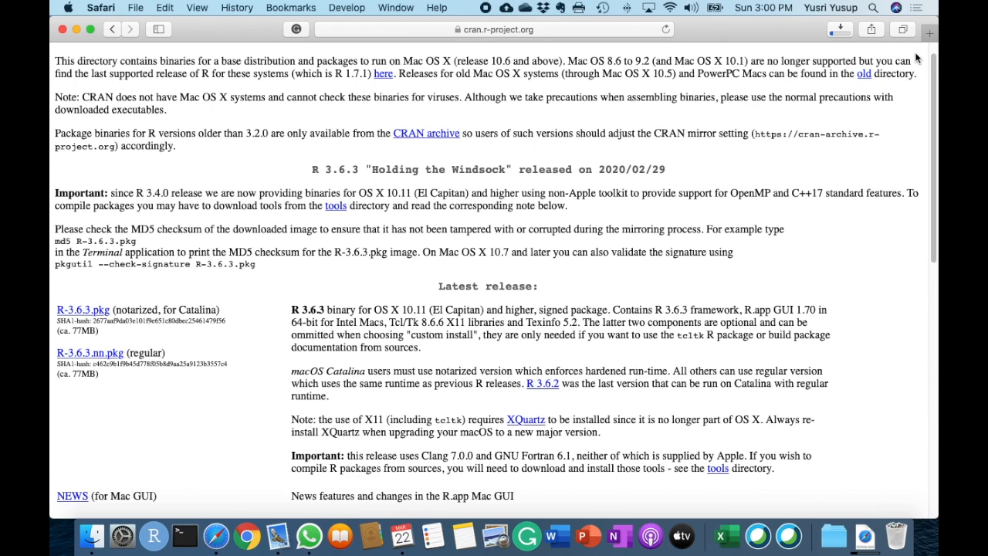
left_click(929, 32)
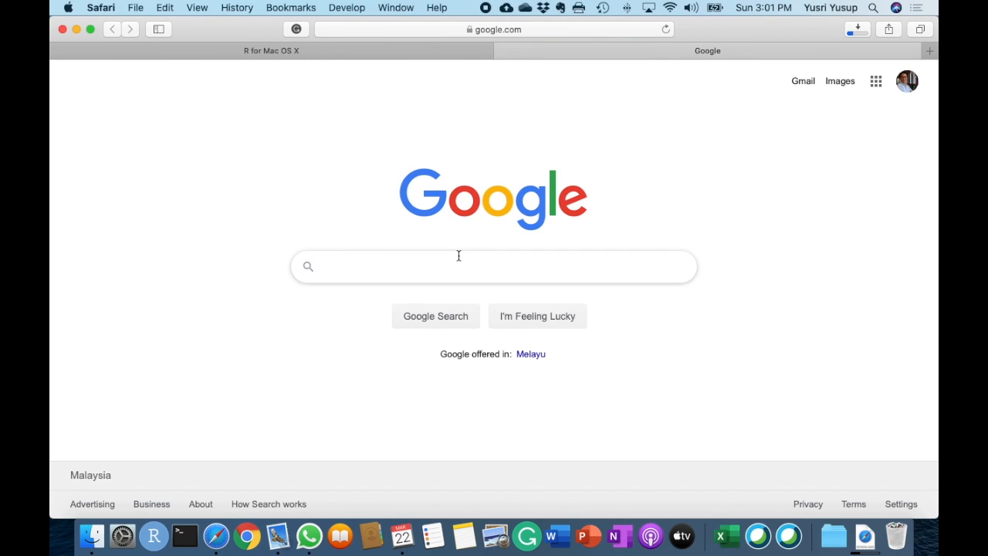
Google 'download rstudio' and scroll the RStudio download page to RStudio Desktop 1.2.5033
type("download")
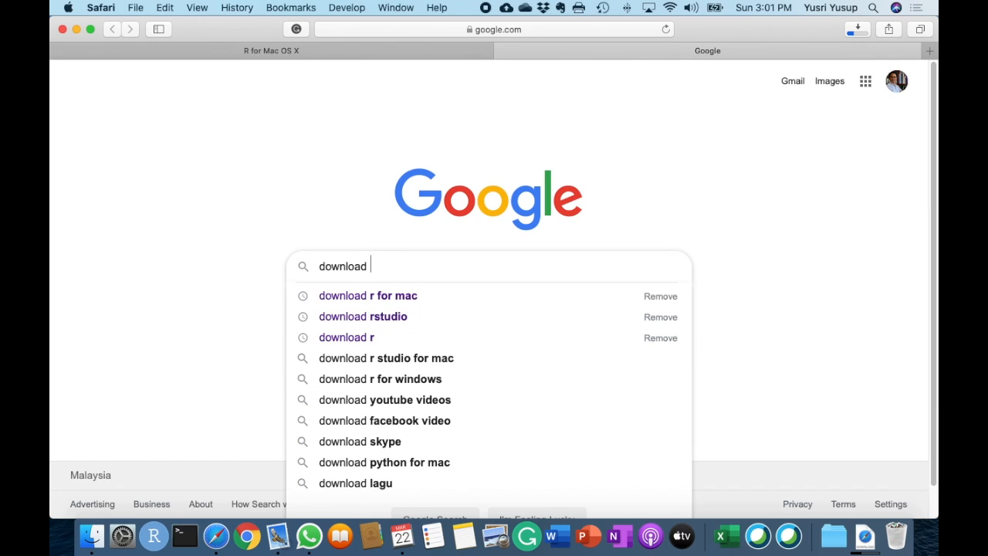
left_click(362, 315)
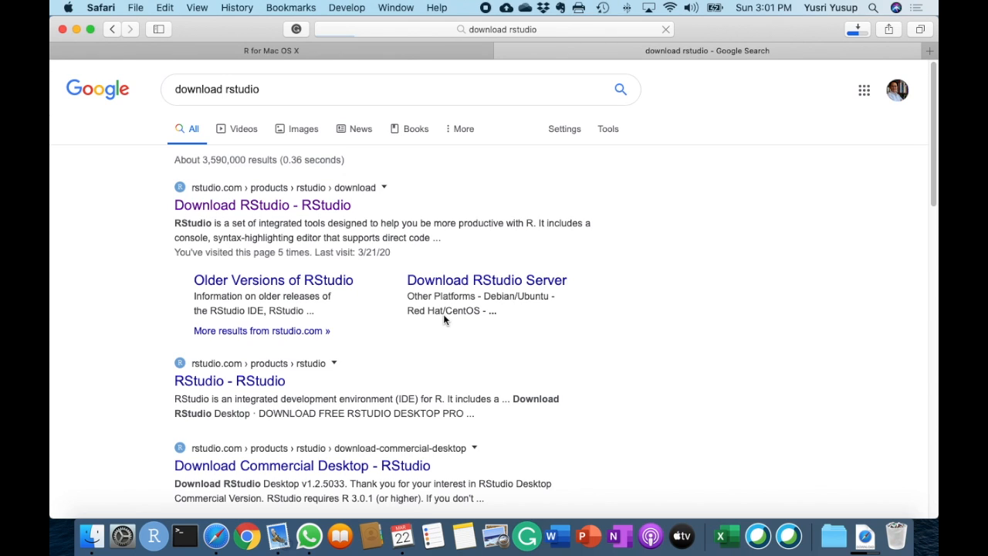
left_click(263, 204)
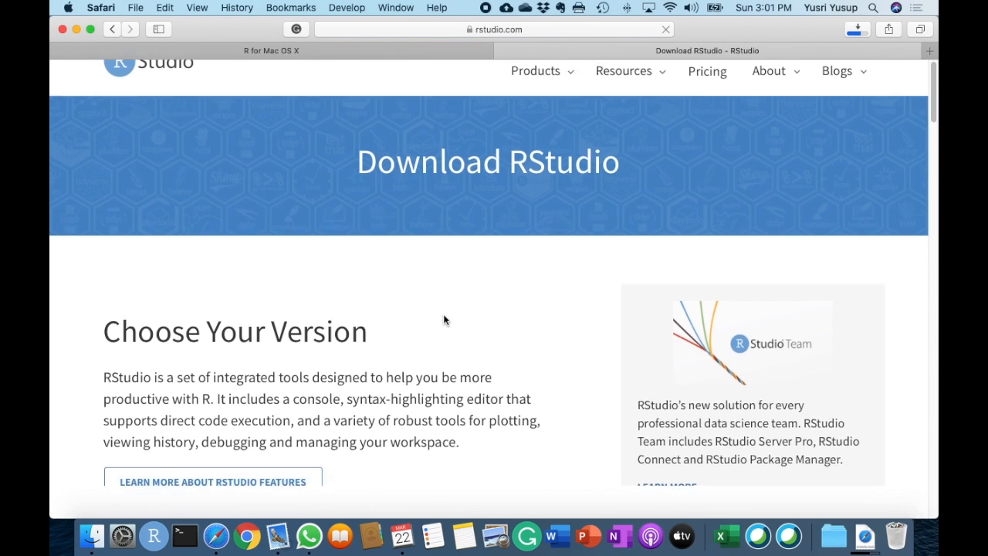
scroll("down", 3)
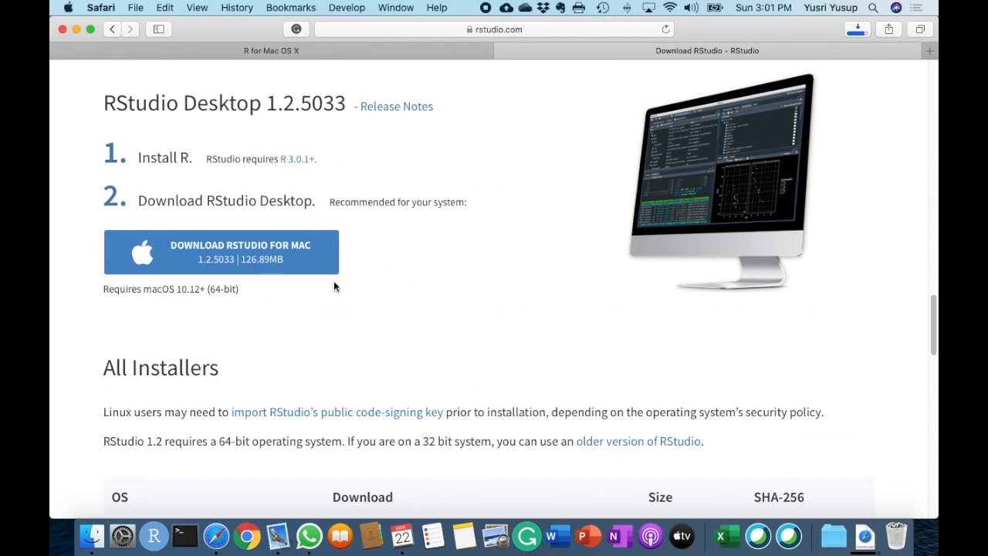
mouse_move(324, 368)
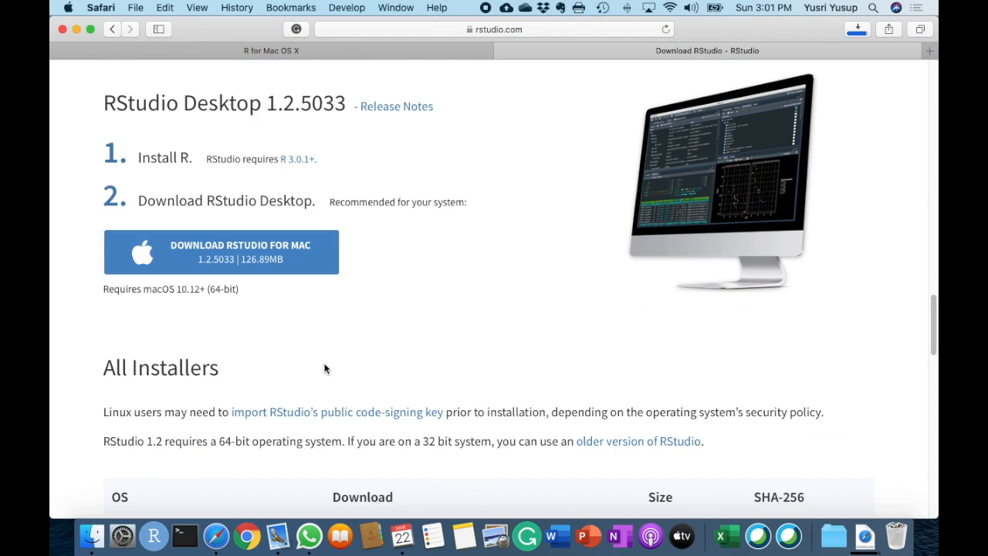
mouse_move(286, 354)
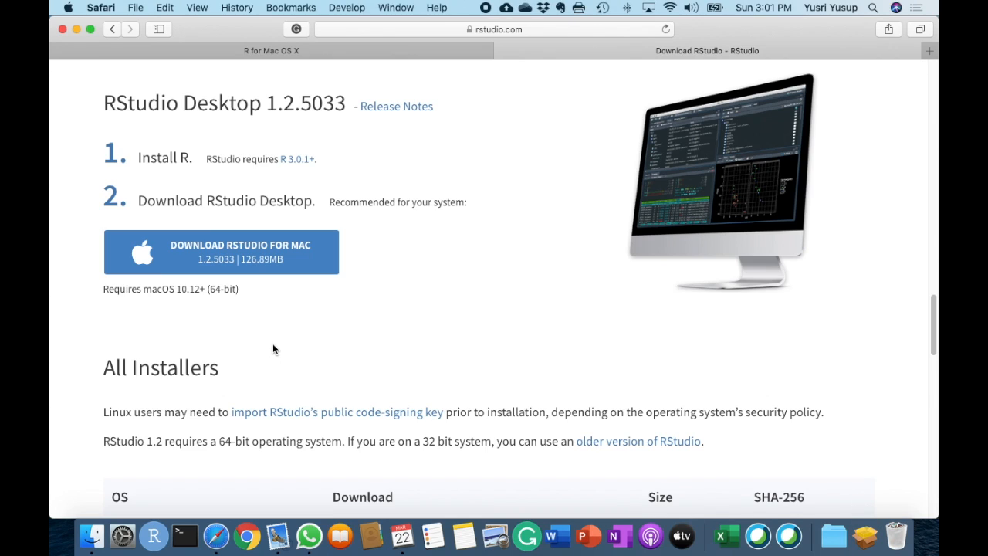
mouse_move(224, 260)
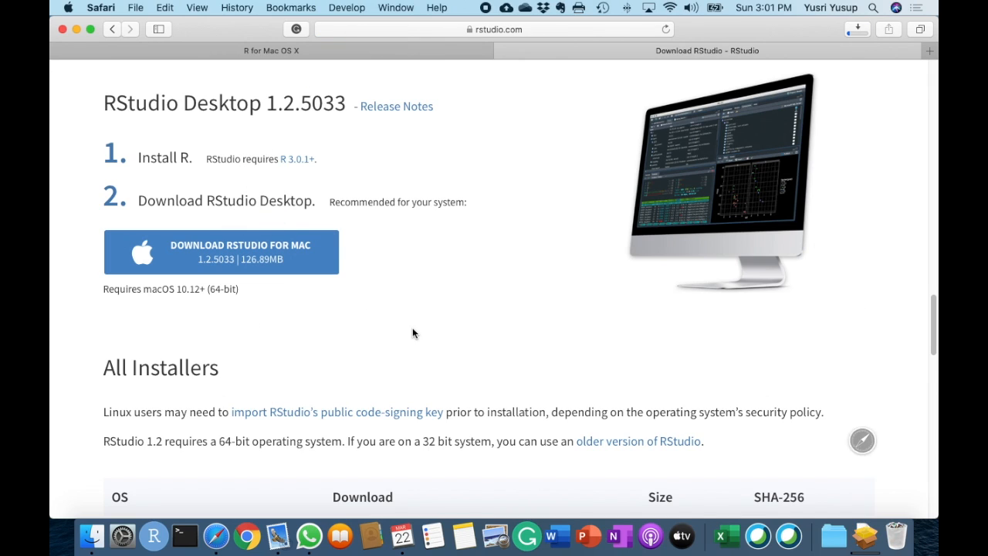
mouse_move(843, 403)
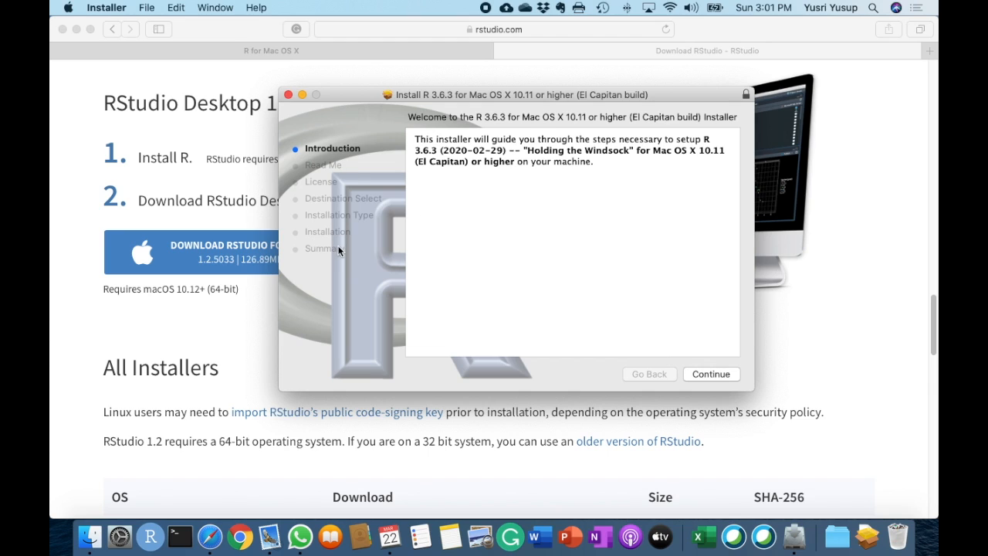
Run the R 3.6.3 Installer through Introduction and Read Me, and authorise the standard install
left_click(710, 373)
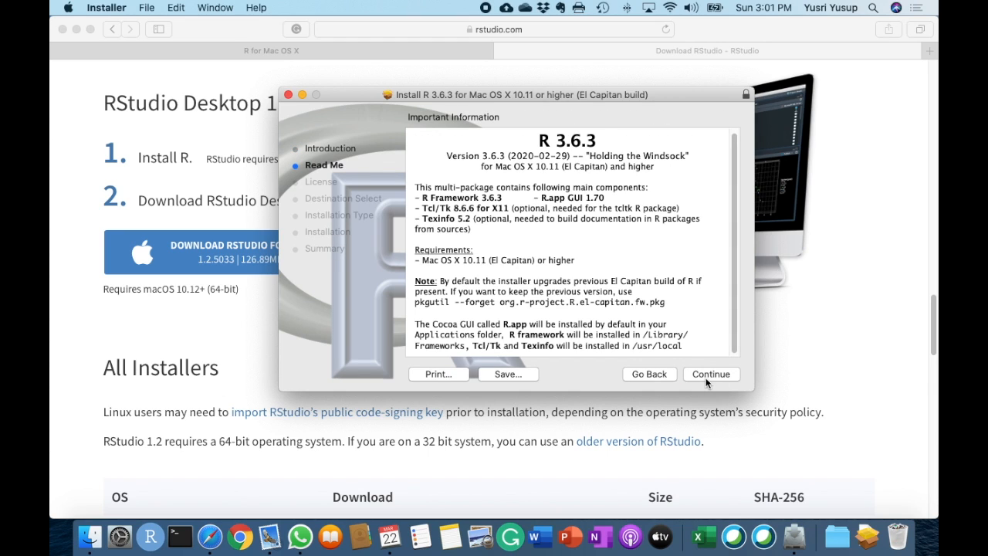
left_click(710, 373)
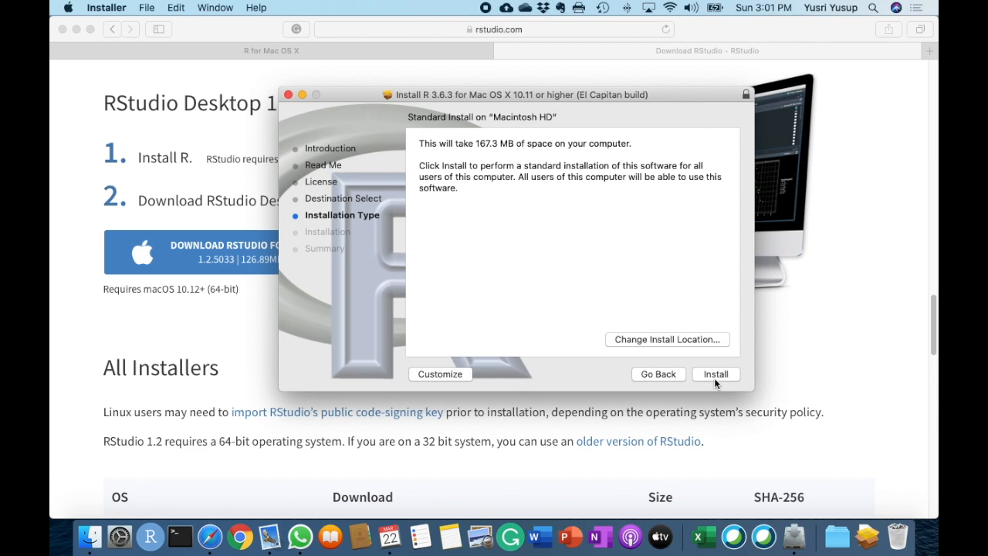
left_click(715, 374)
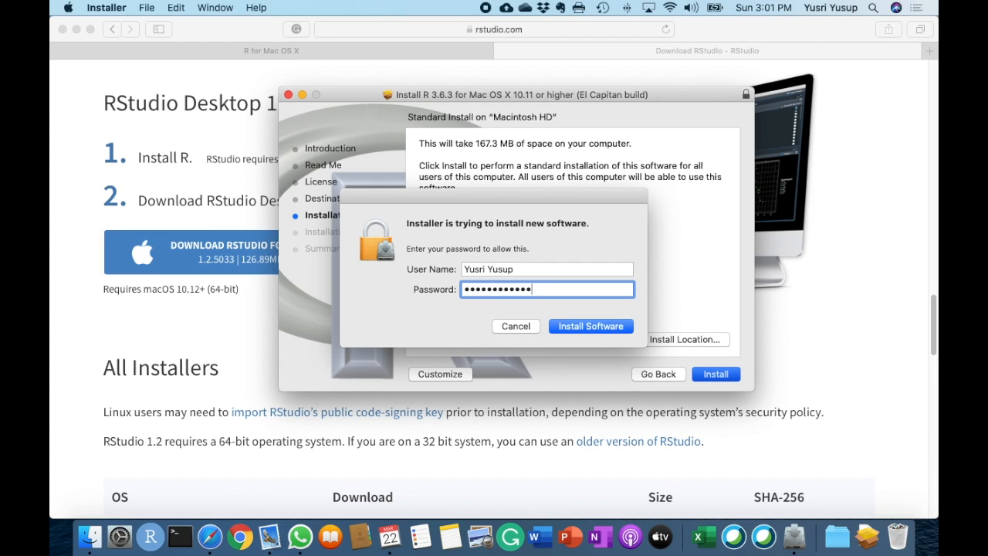
left_click(590, 326)
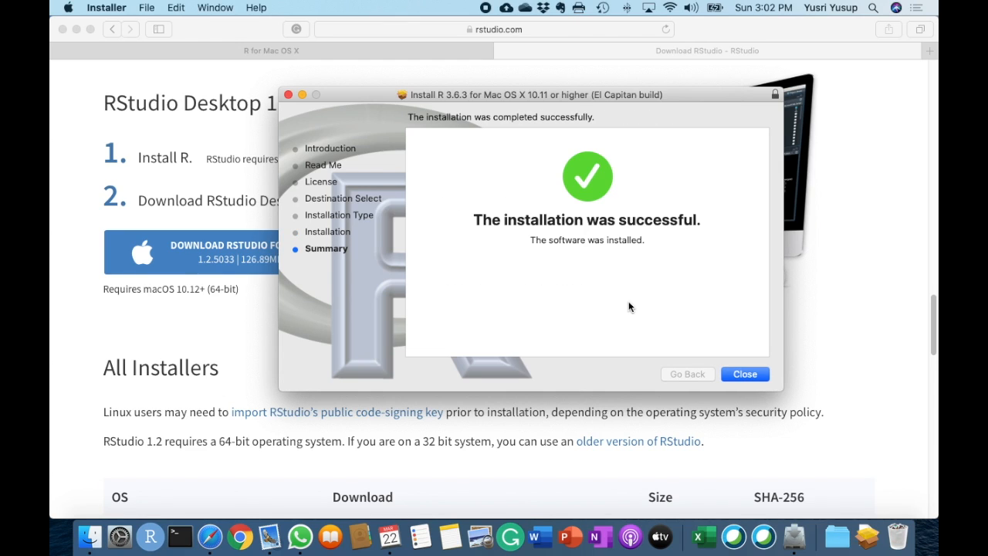
Close the finished R installer and move the R 3.6.3 package to the Trash
left_click(743, 373)
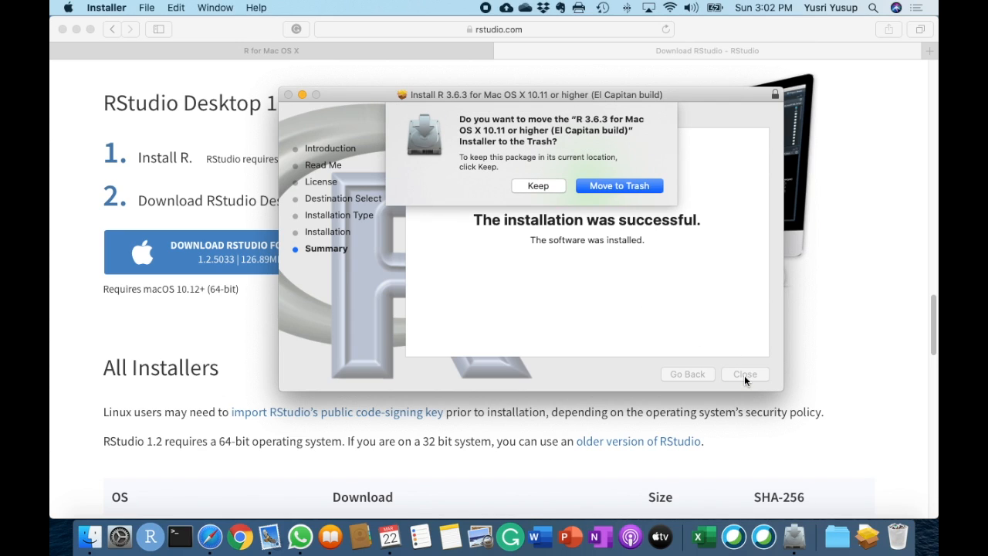
mouse_move(617, 188)
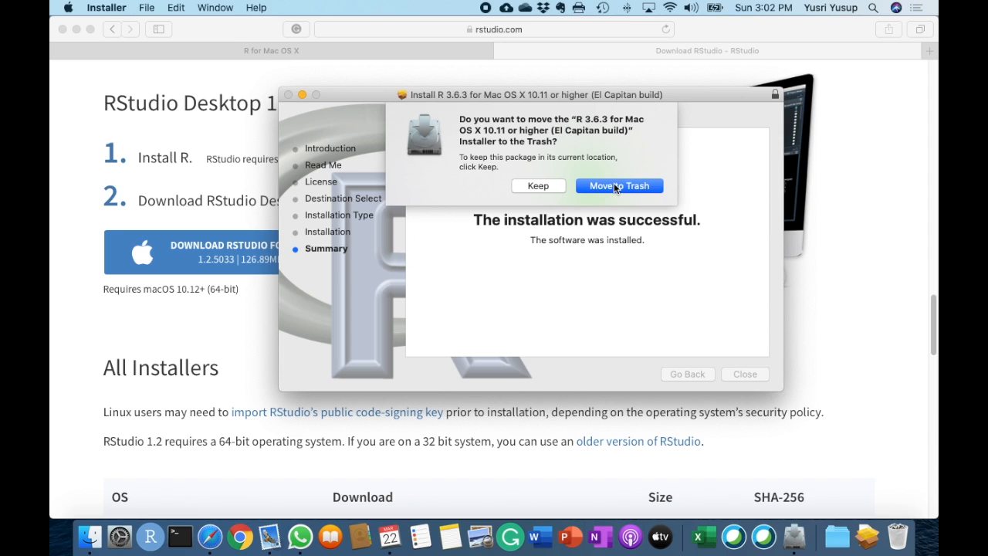
left_click(618, 185)
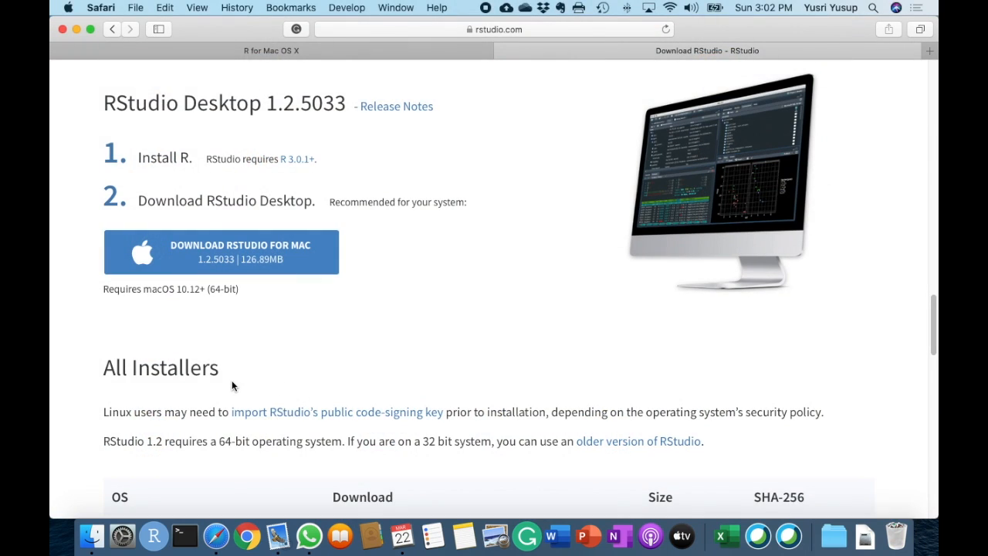
mouse_move(87, 534)
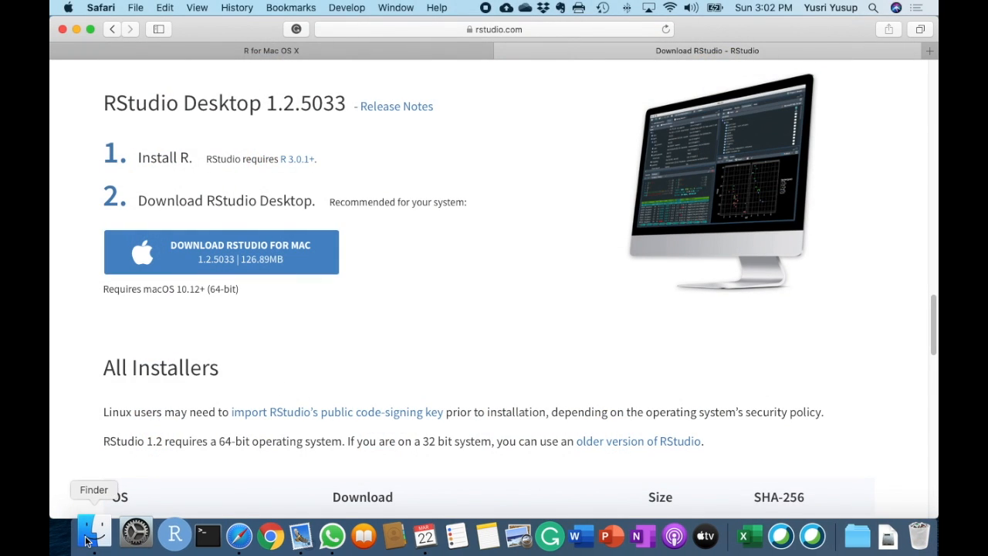
Browse the Applications folder in Finder and select the newly installed R app
left_click(91, 535)
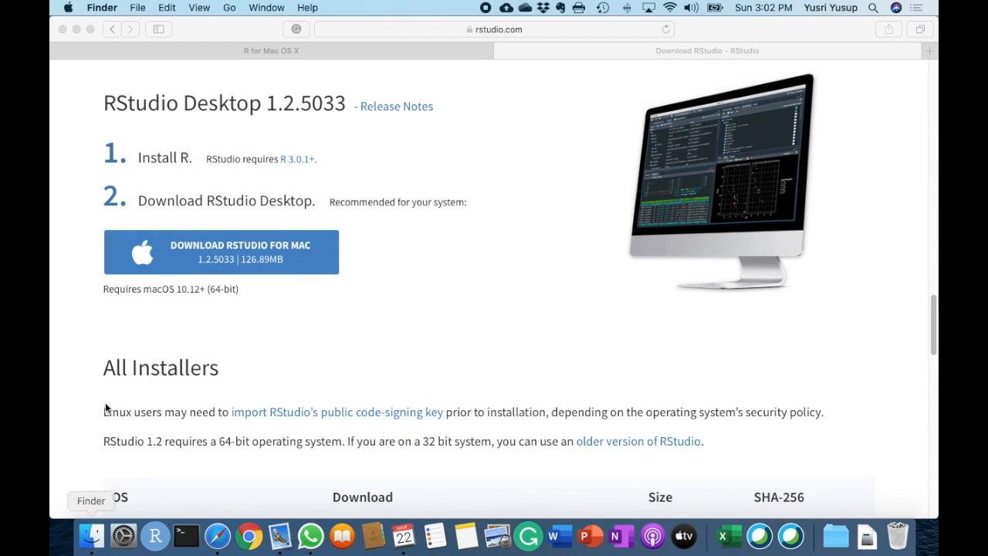
left_click(90, 534)
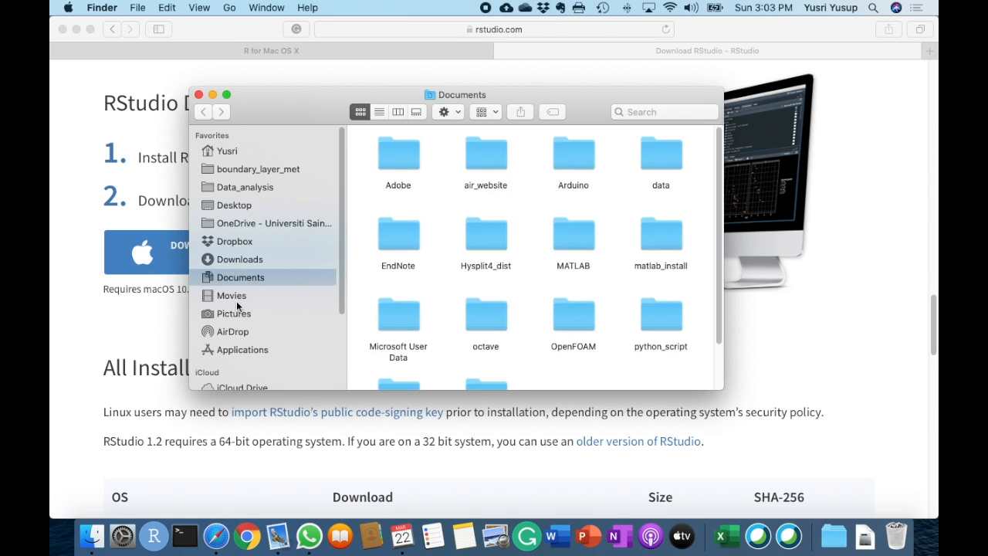
scroll("down", 3)
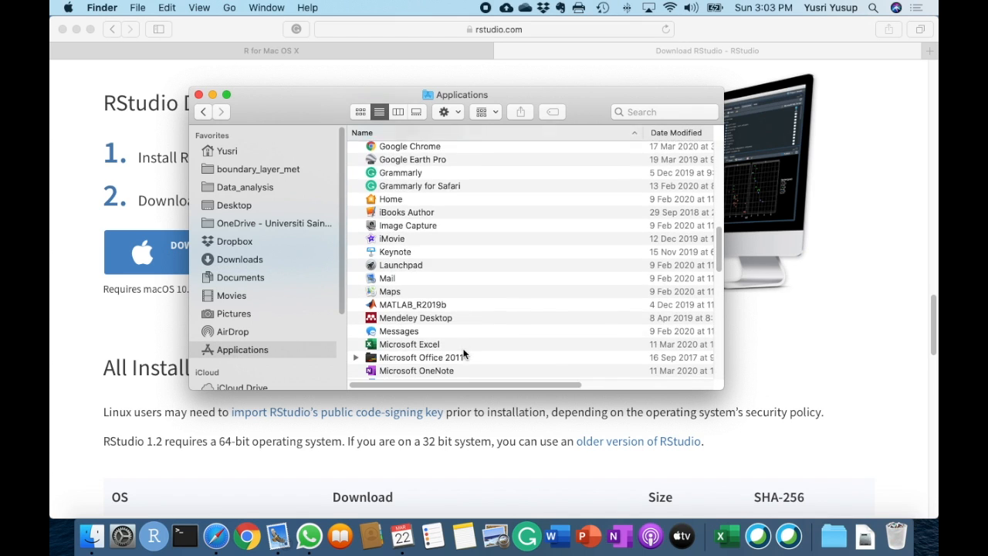
scroll("down", 3)
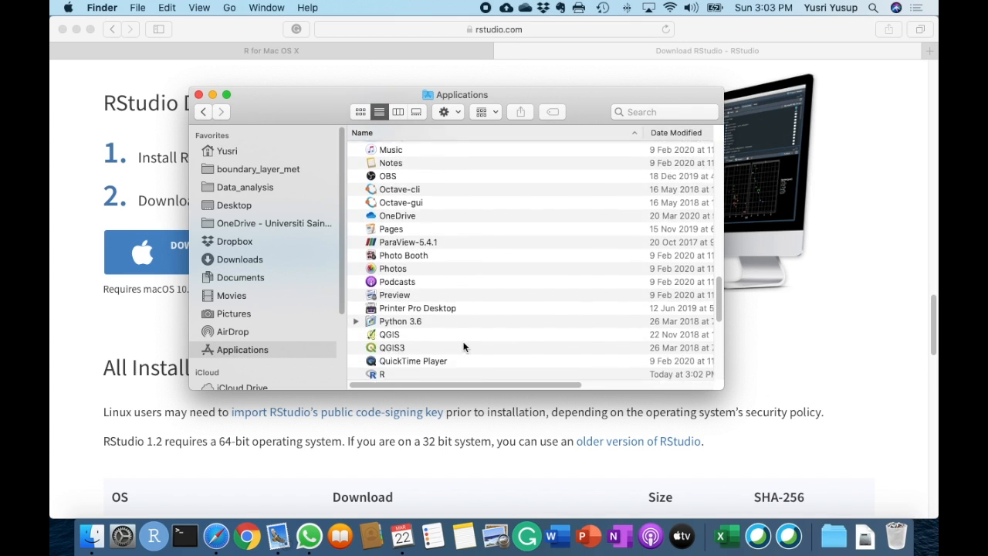
left_click(382, 258)
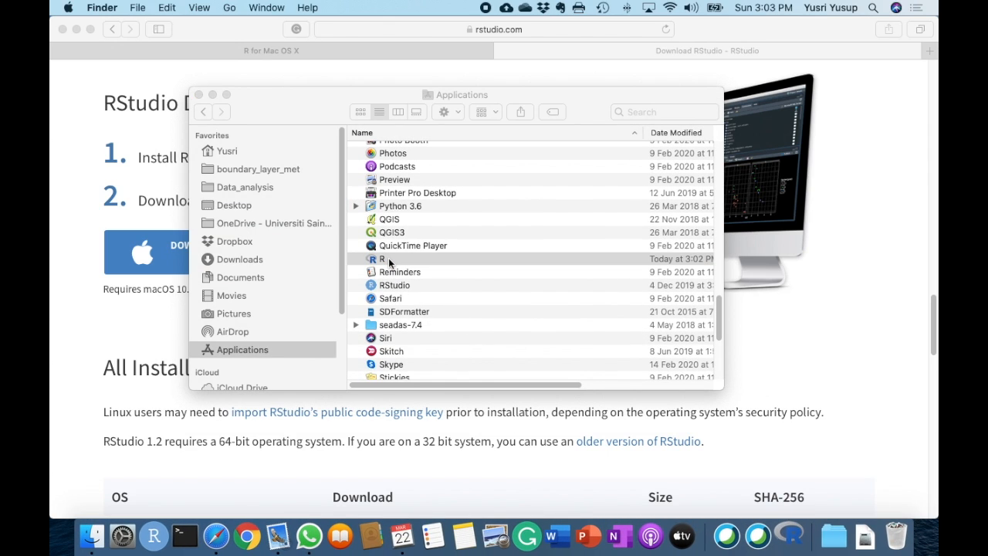
Launch R to confirm version 3.6.3, then quit, saving the workspace image
double_click(381, 258)
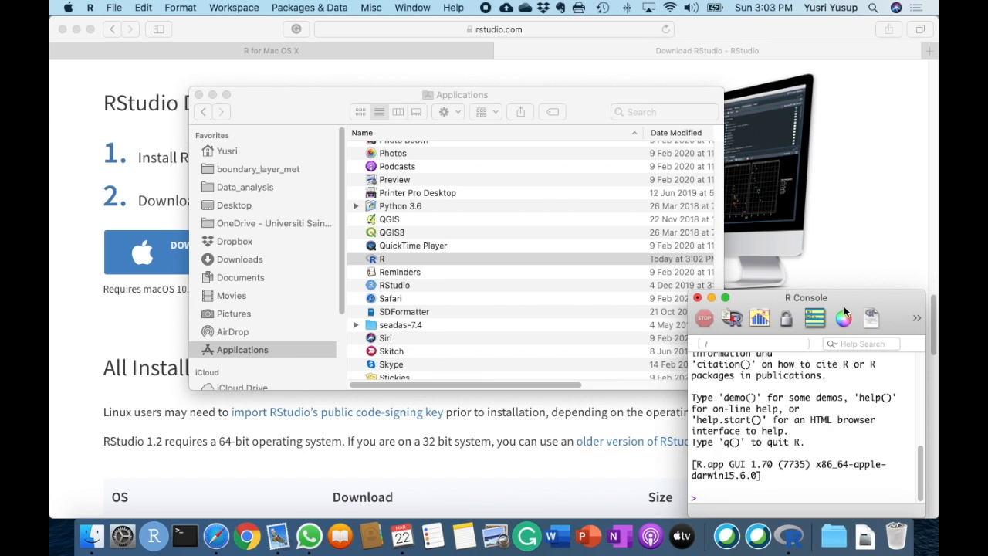
mouse_move(752, 305)
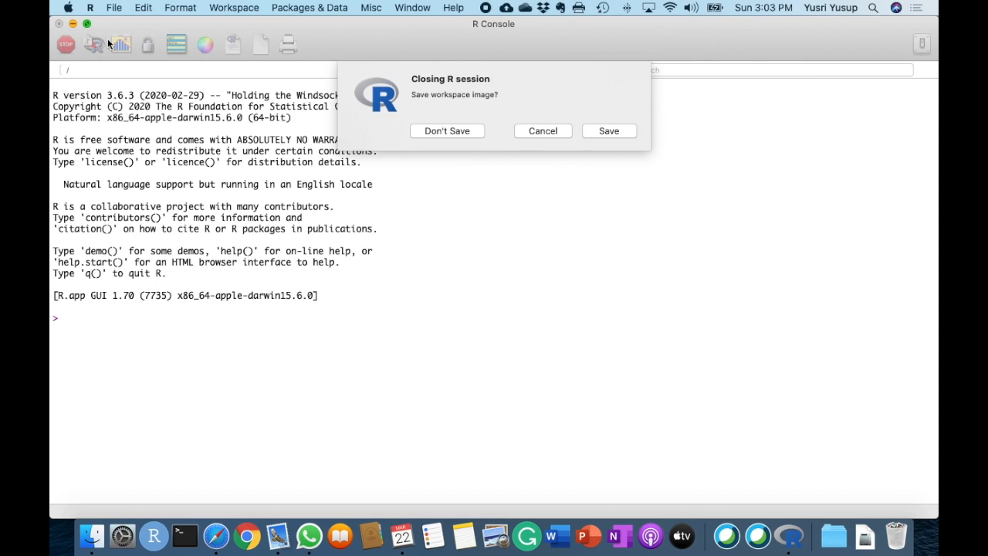
mouse_move(609, 131)
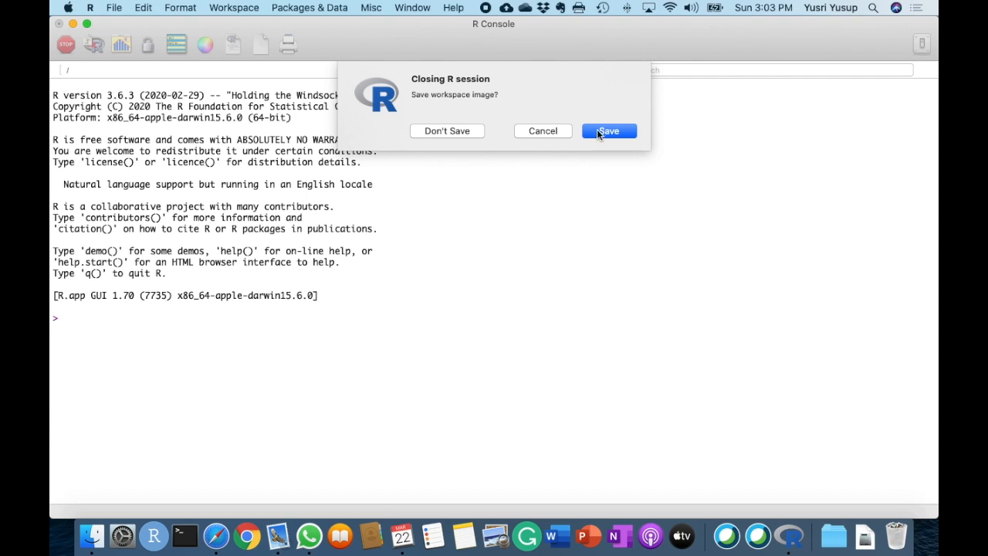
left_click(609, 130)
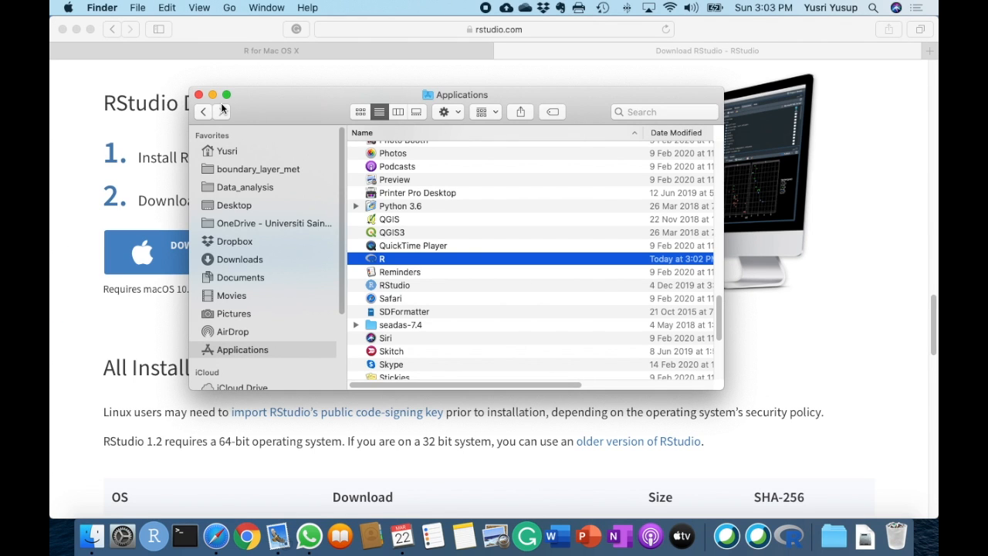
Close the Applications window and open the downloaded RStudio-1.2.5033.dmg disk image
left_click(199, 94)
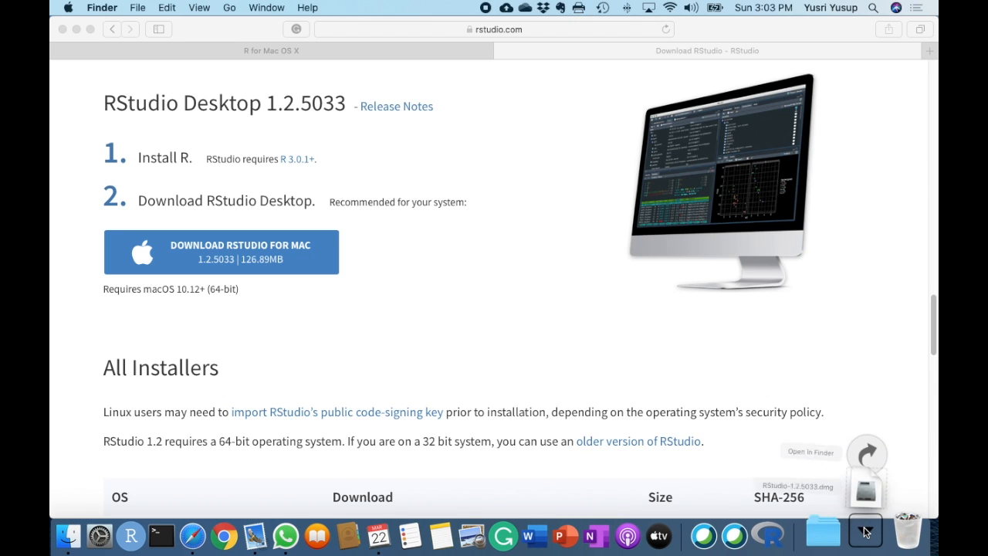
left_click(865, 531)
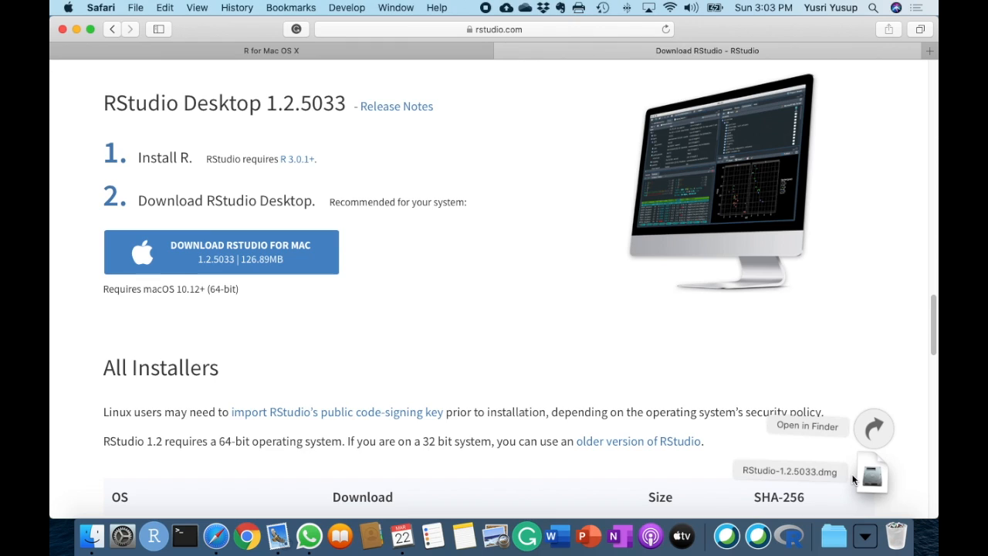
mouse_move(874, 481)
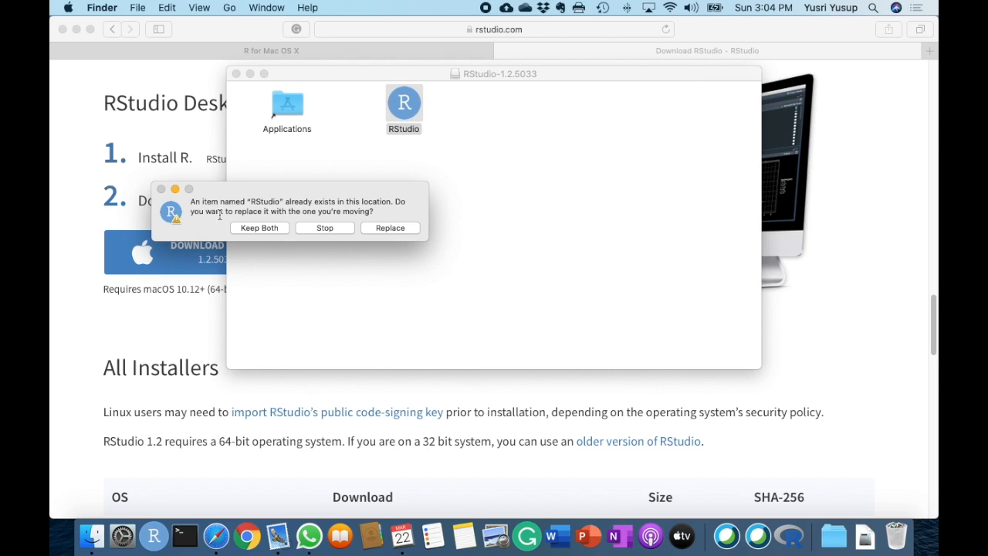
mouse_move(343, 247)
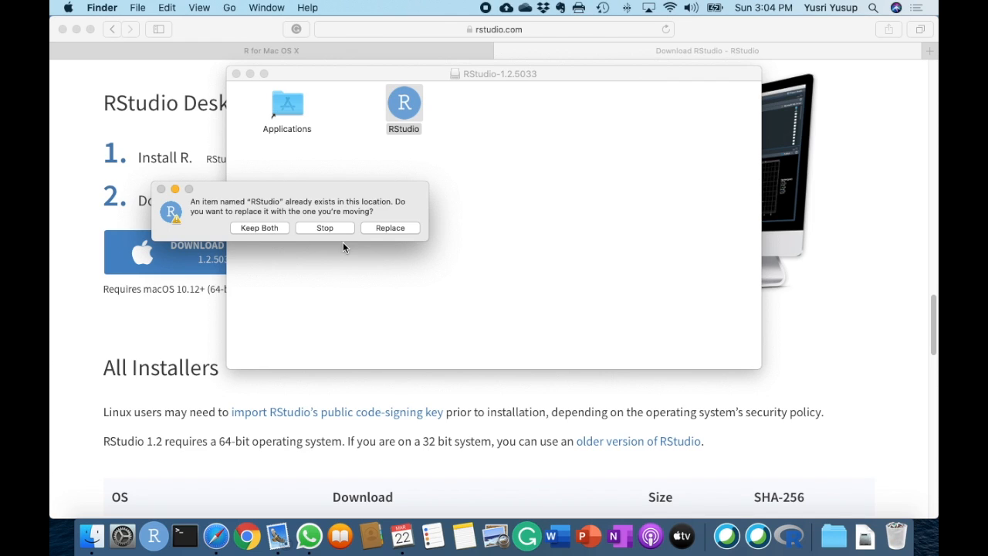
mouse_move(393, 244)
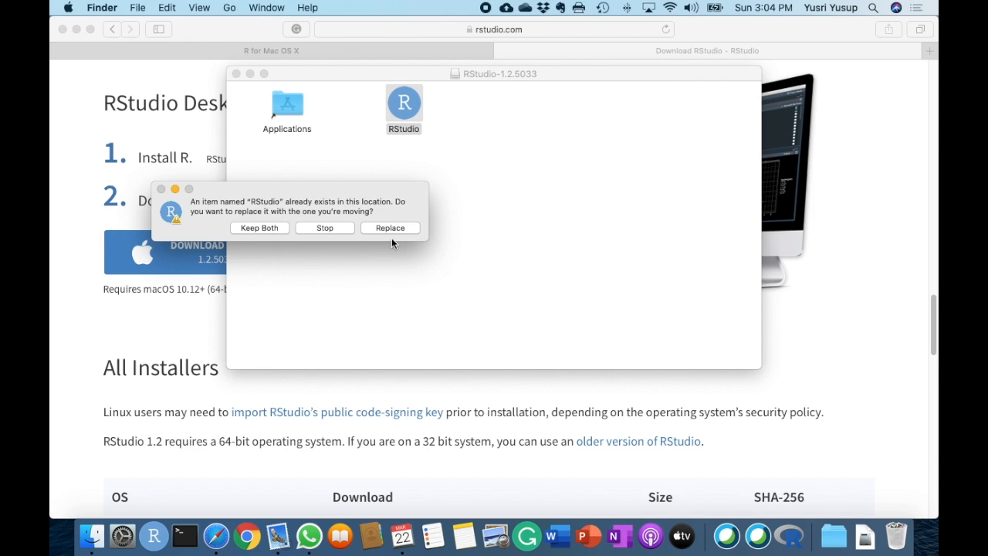
Replace the old RStudio in Applications, then launch it, accepting the downloaded-app warning
left_click(390, 228)
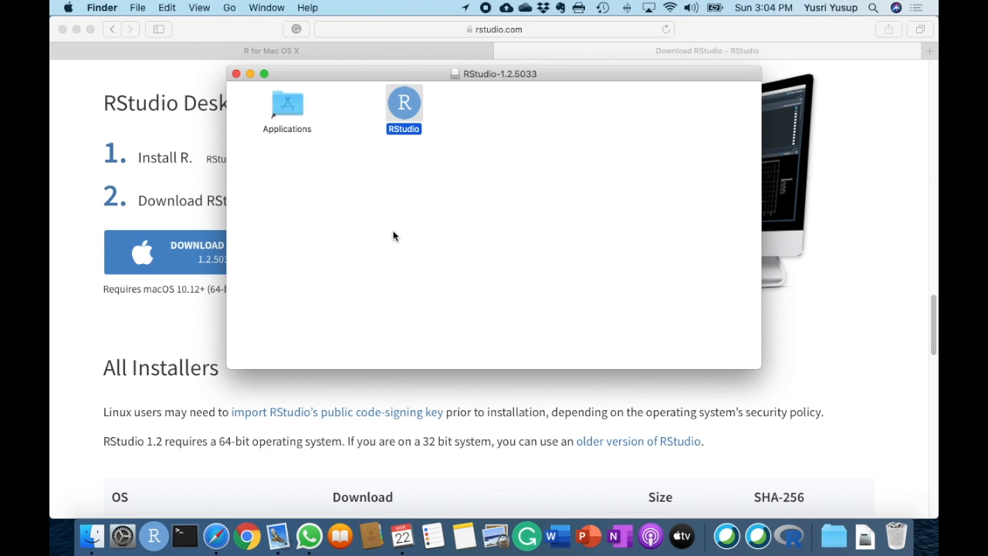
mouse_move(91, 534)
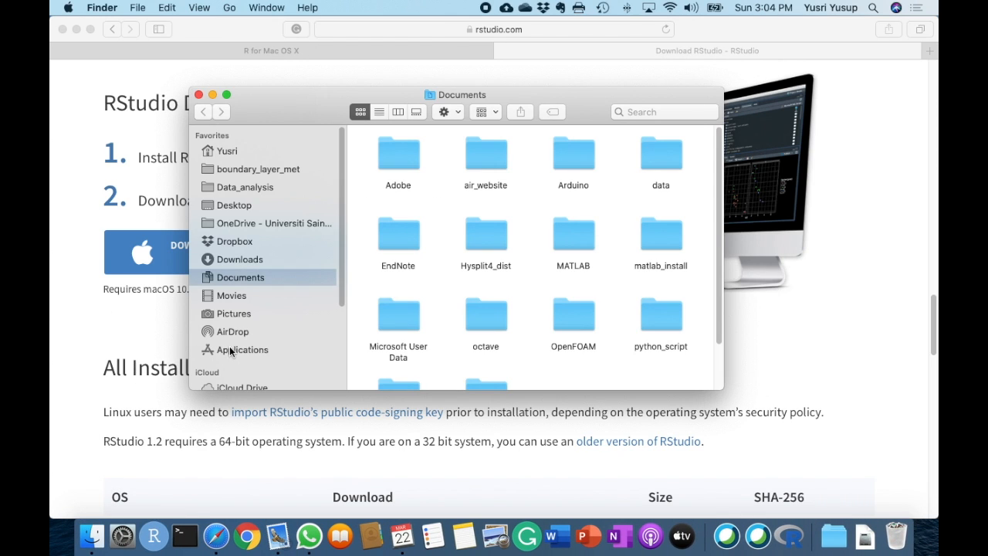
left_click(242, 349)
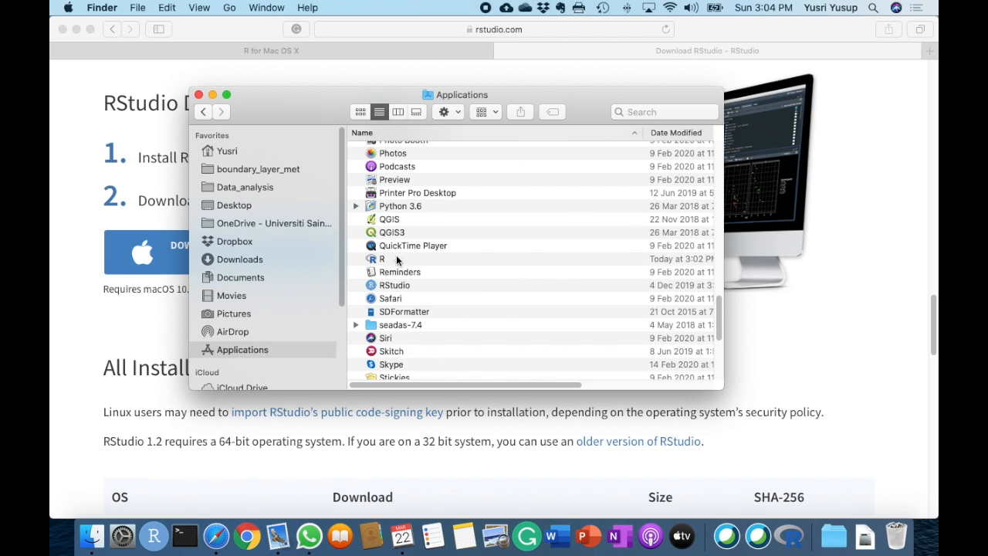
left_click(395, 285)
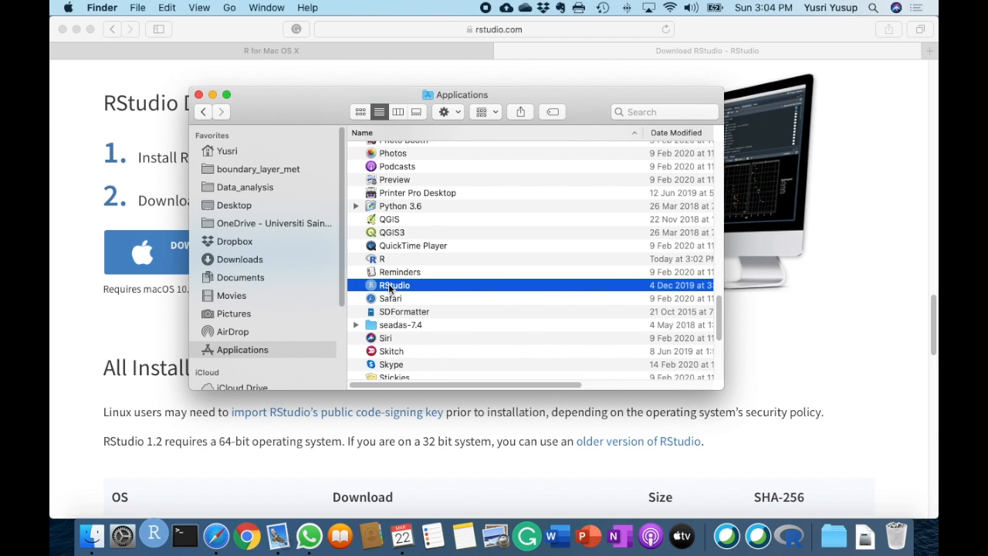
double_click(394, 284)
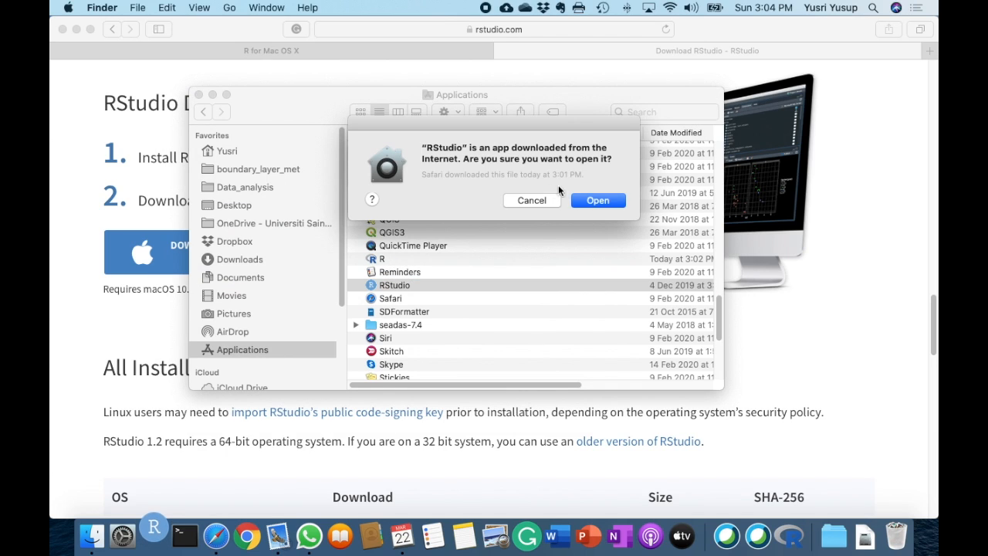
left_click(531, 200)
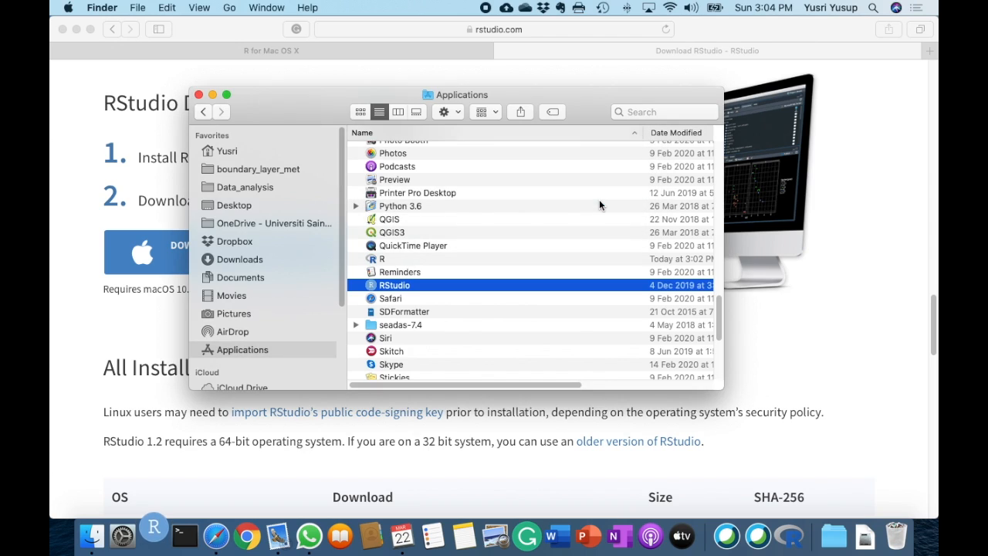
double_click(394, 285)
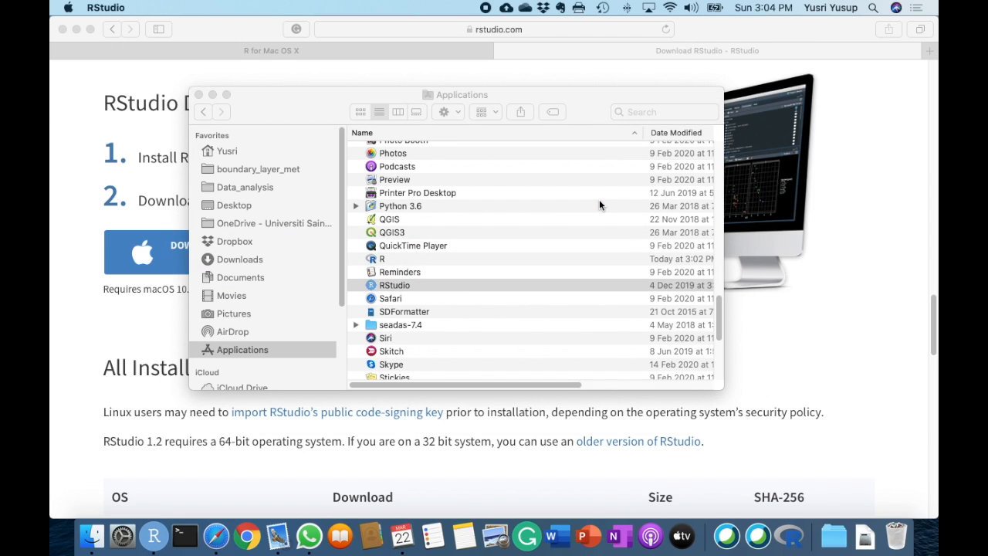
Launch RStudio and confirm its console shows R version 3.6.3
double_click(395, 285)
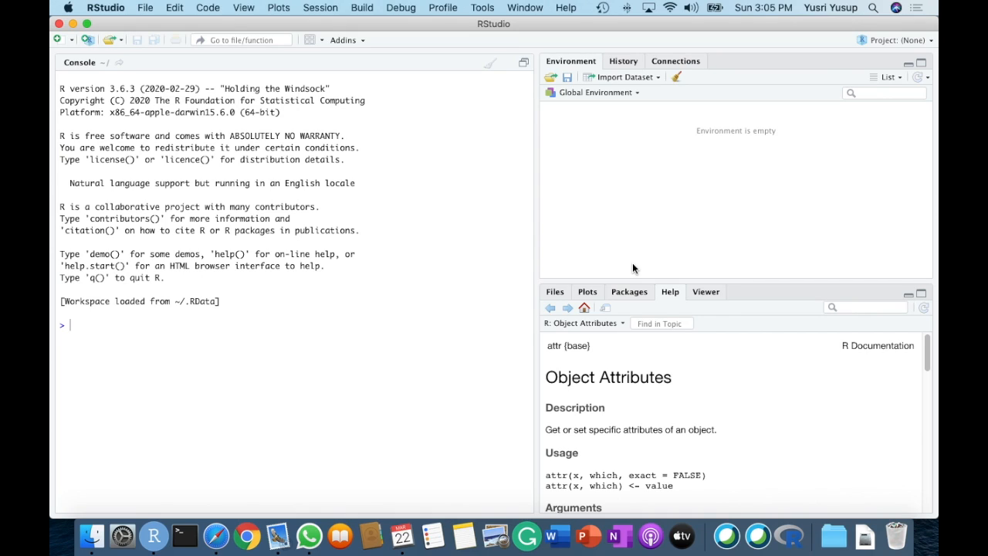
mouse_move(625, 268)
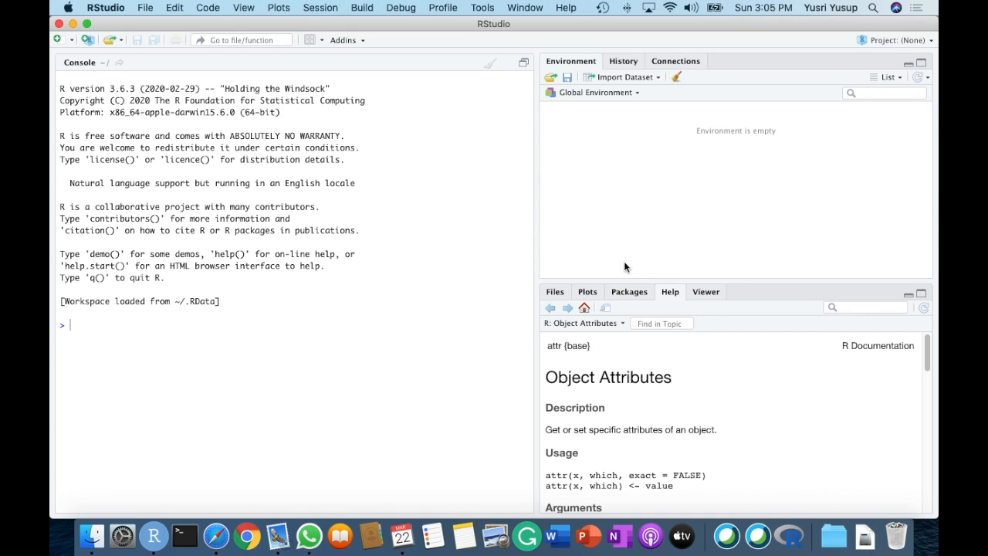
mouse_move(108, 88)
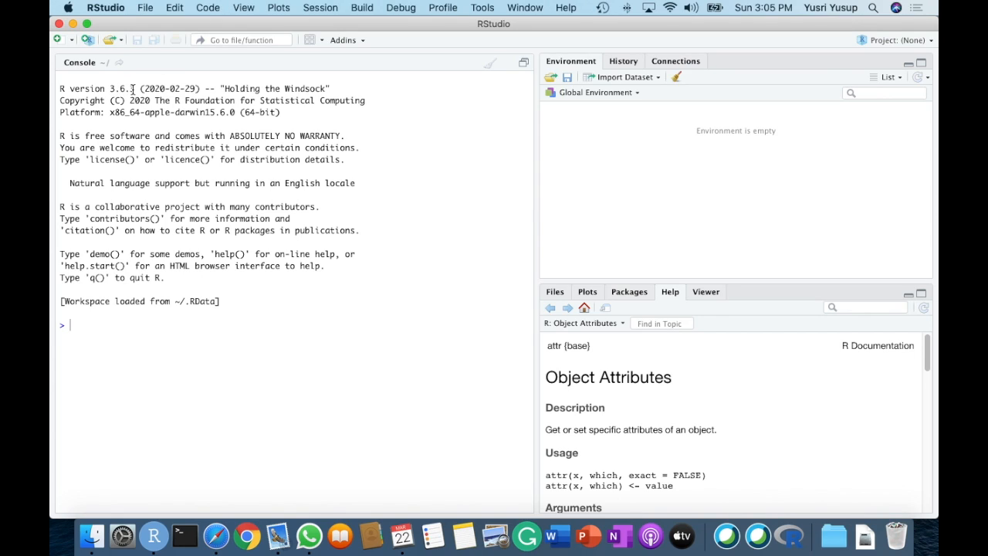
mouse_move(288, 262)
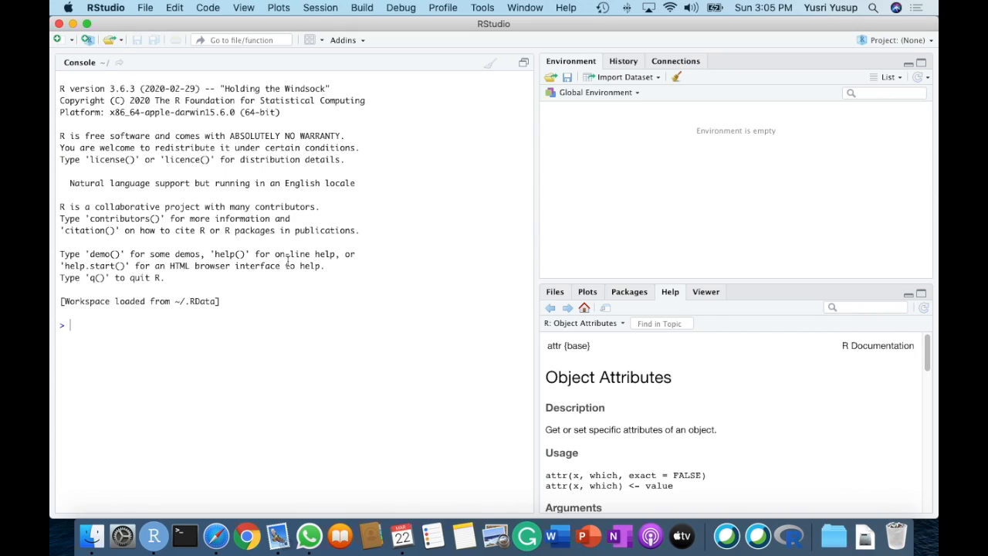